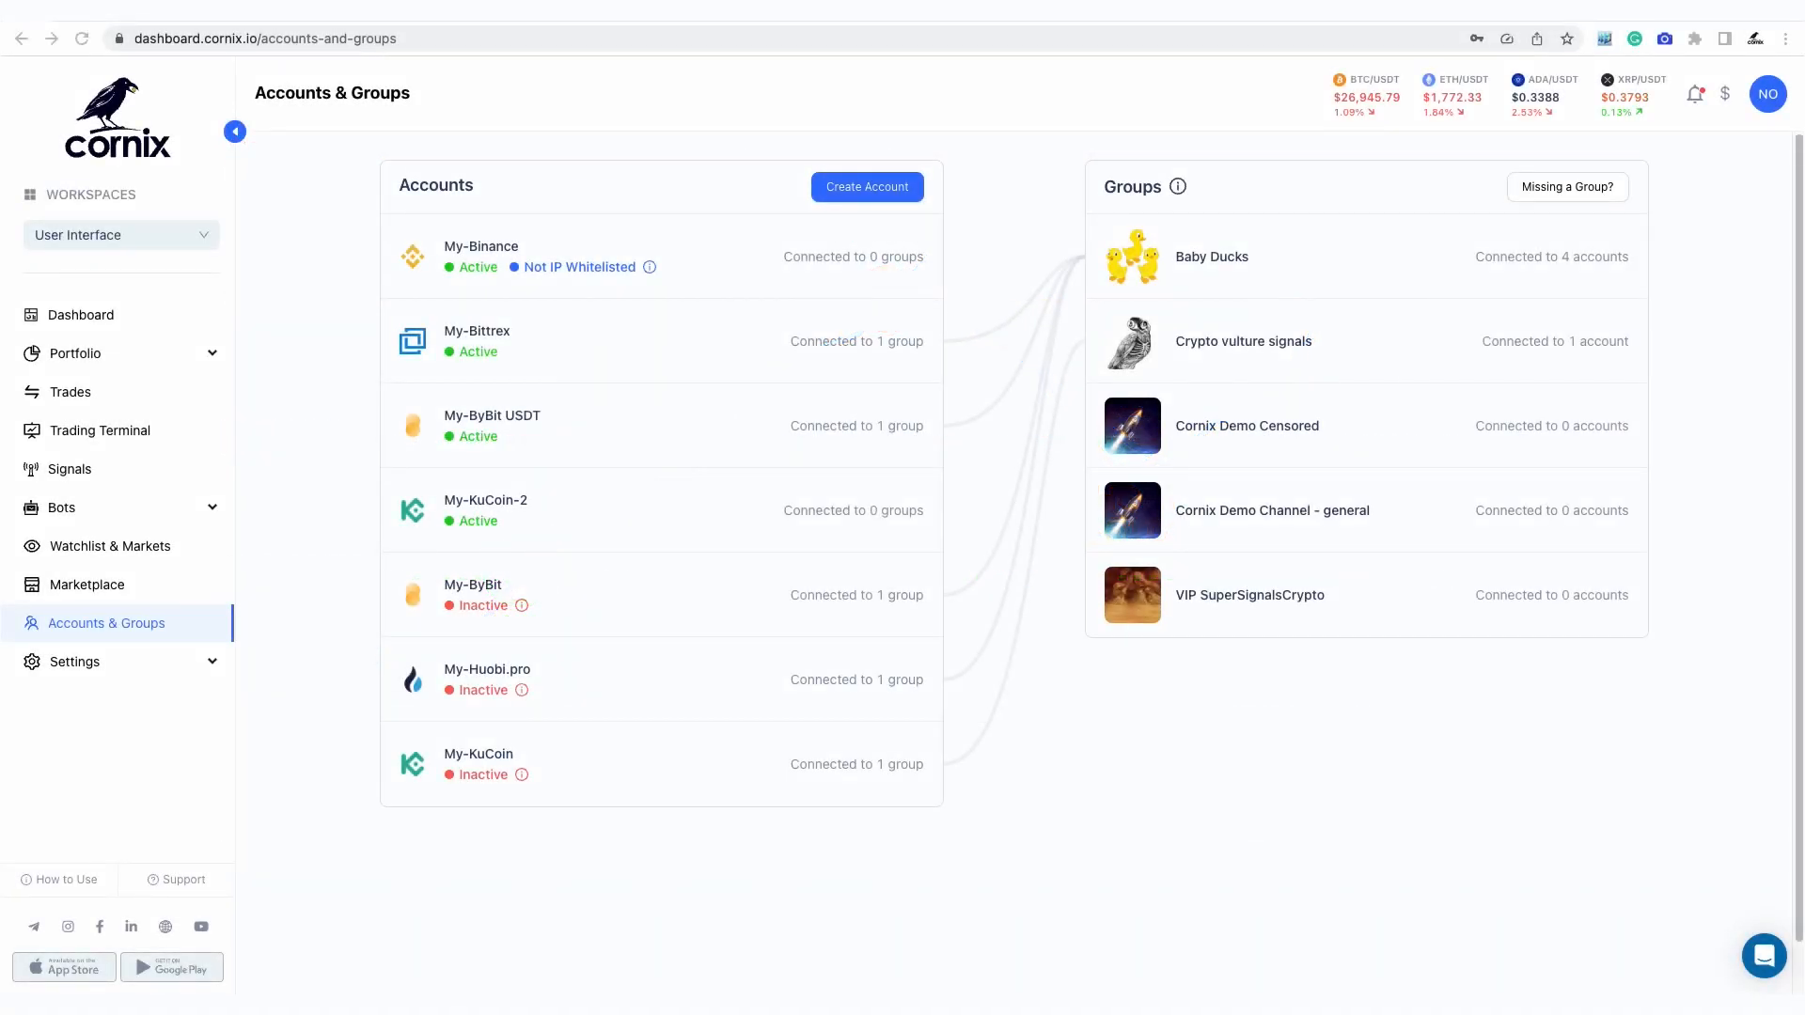
pyautogui.moveTo(1501, 662)
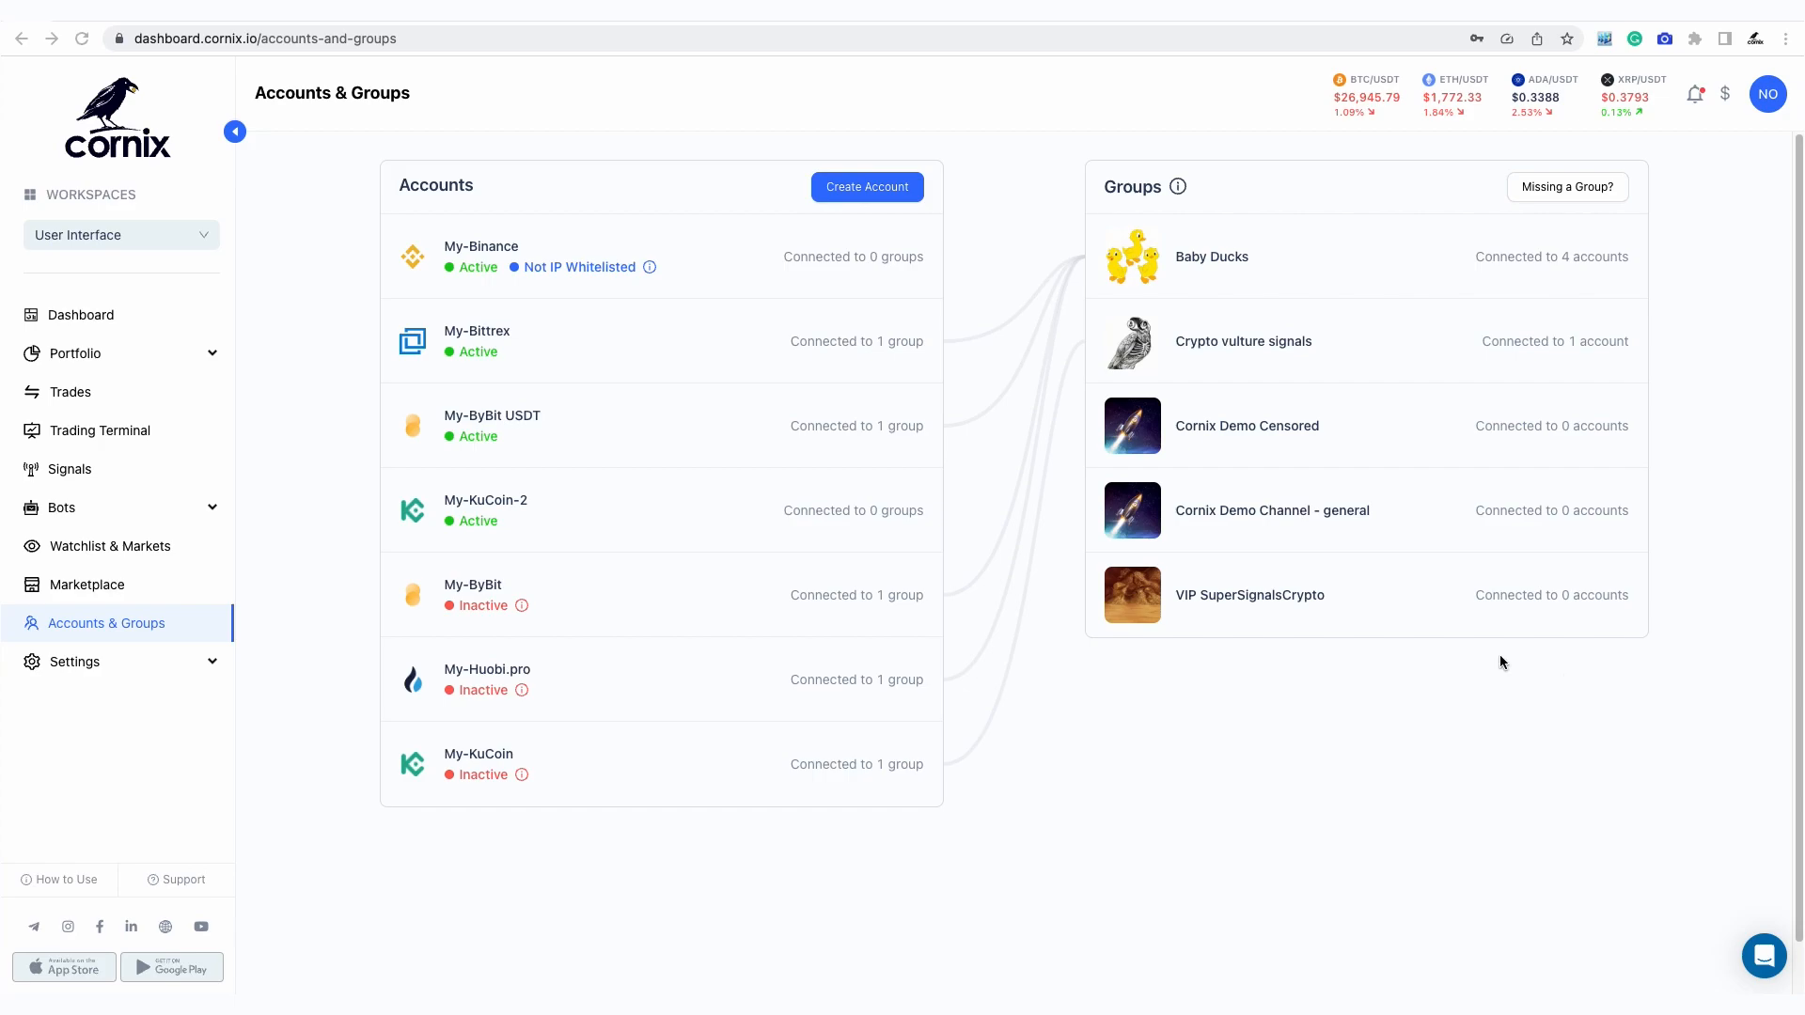
pyautogui.moveTo(967, 389)
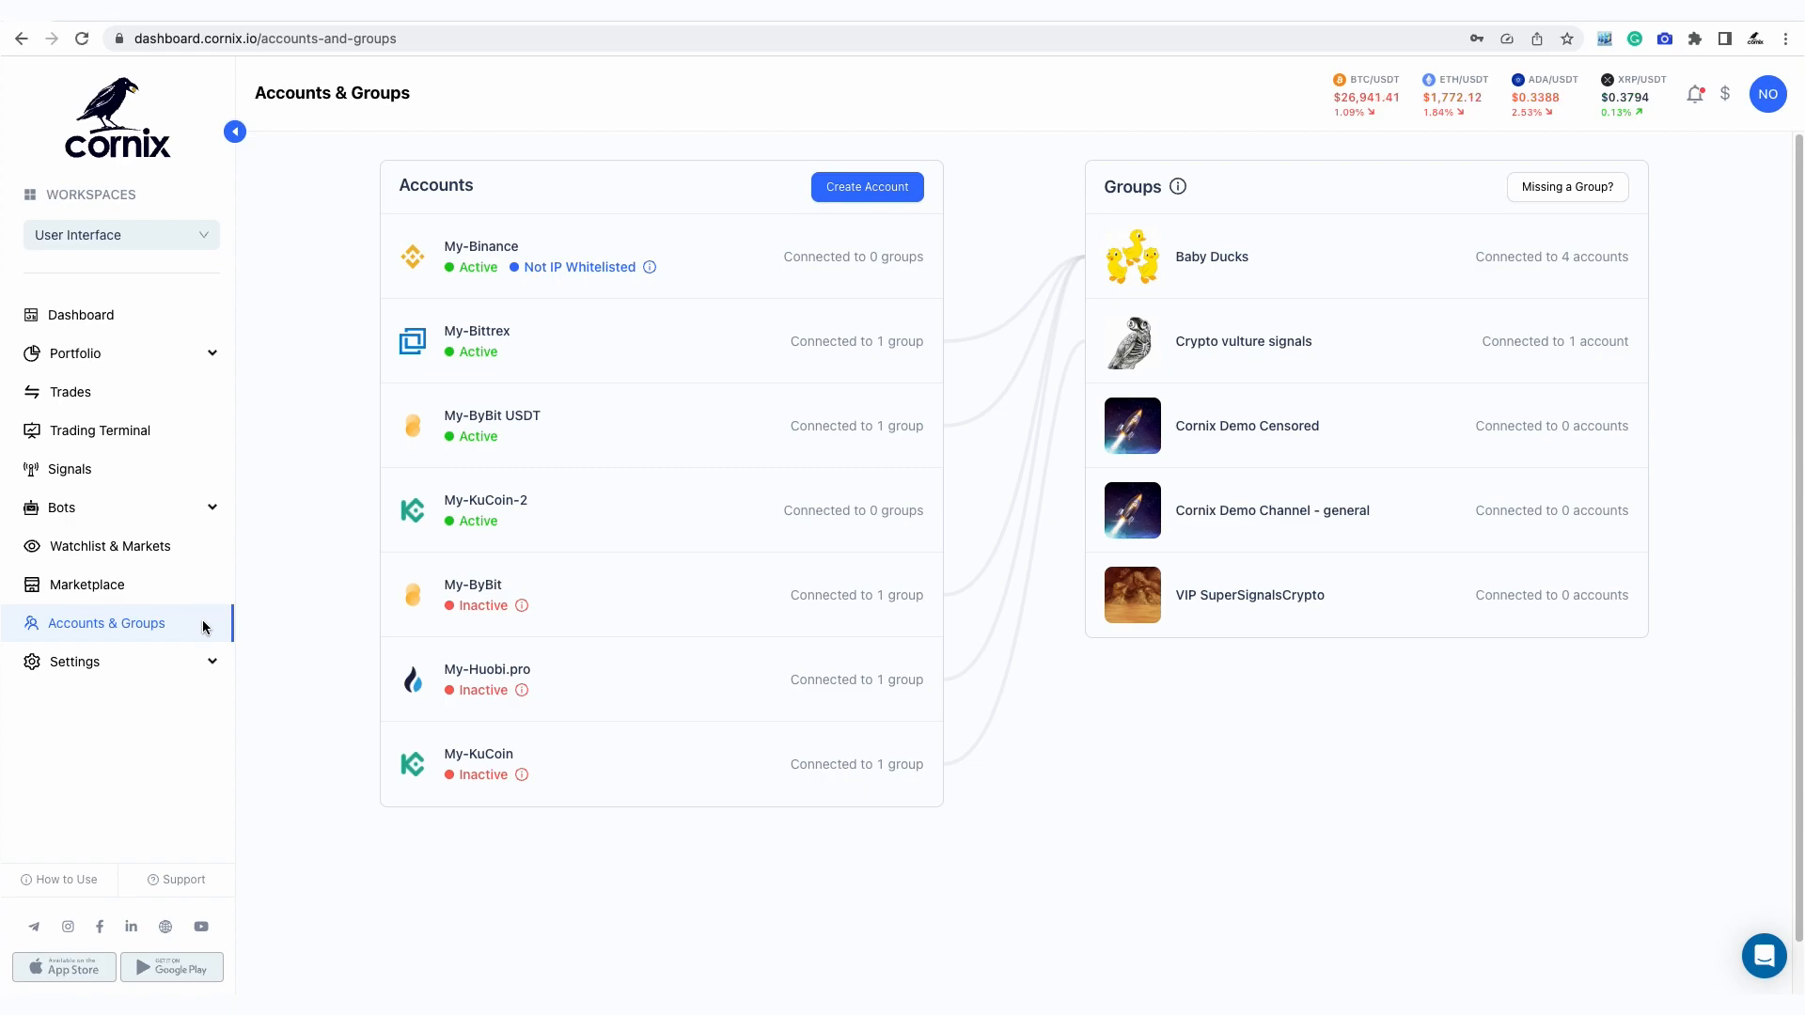
# - Open the My-ByBit USDT account details and show its Trading Configuration tab
pyautogui.click(492, 424)
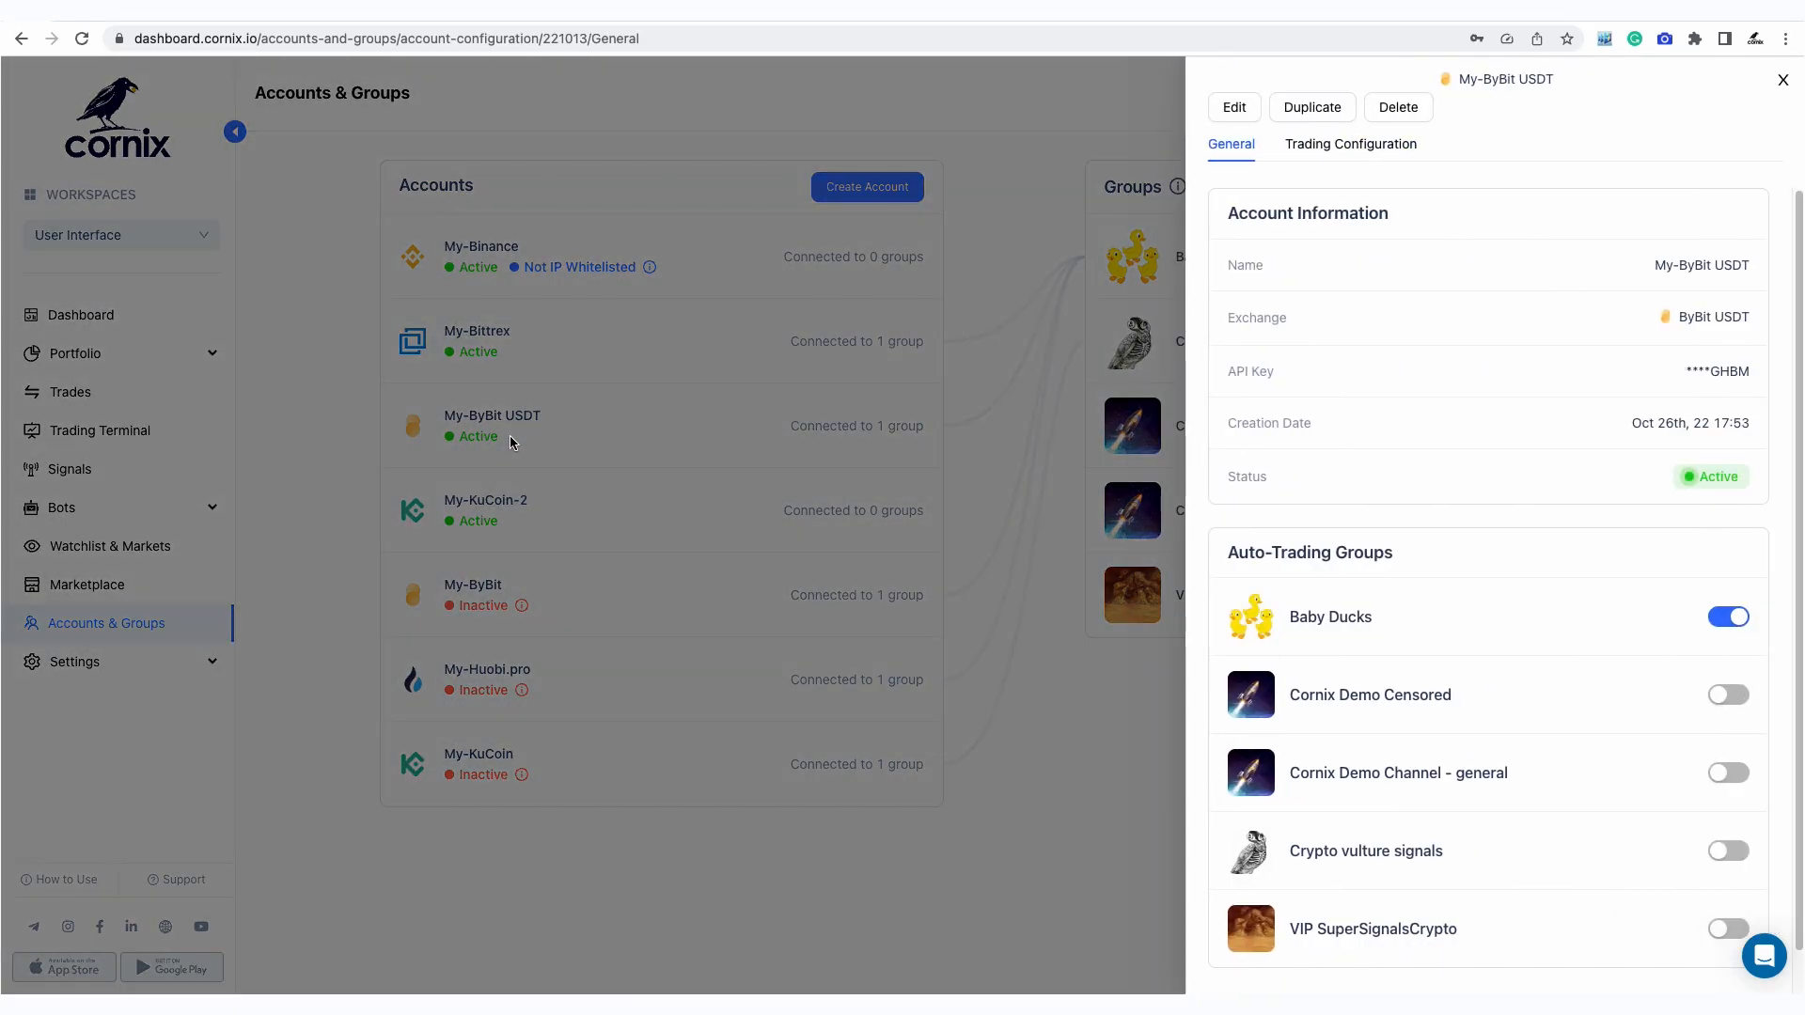
pyautogui.moveTo(1206, 168)
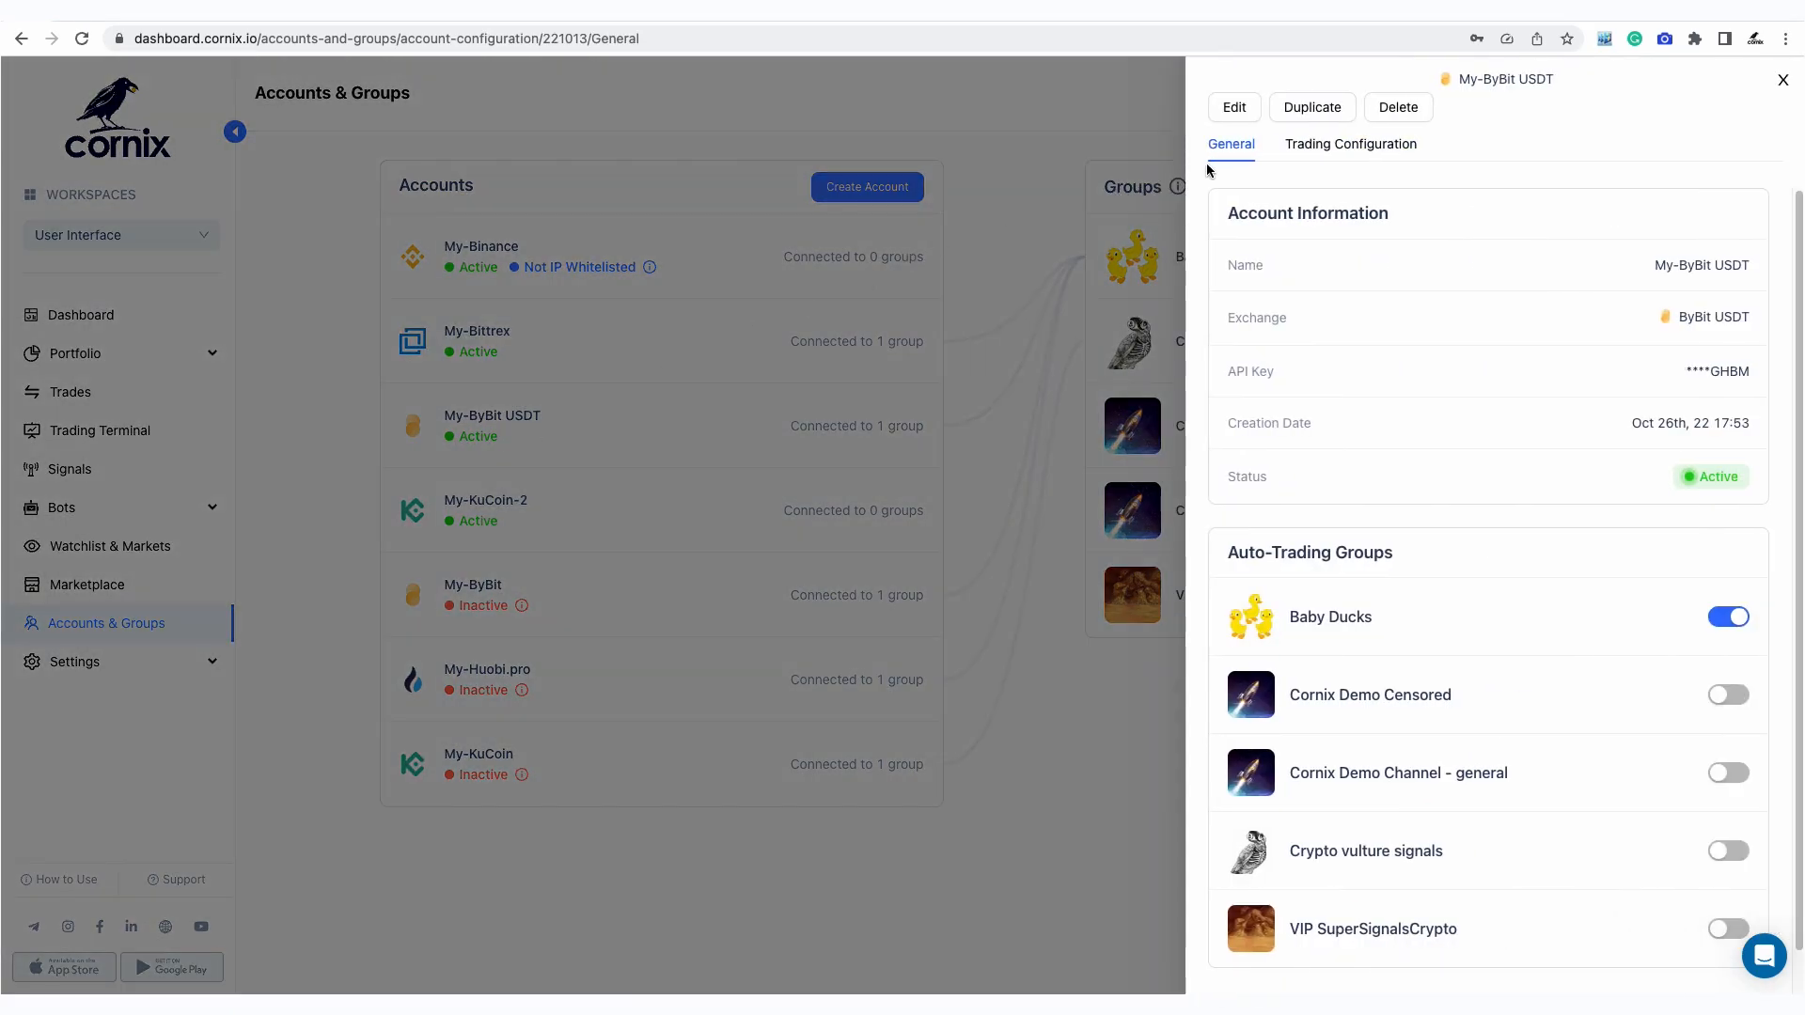
pyautogui.click(1350, 144)
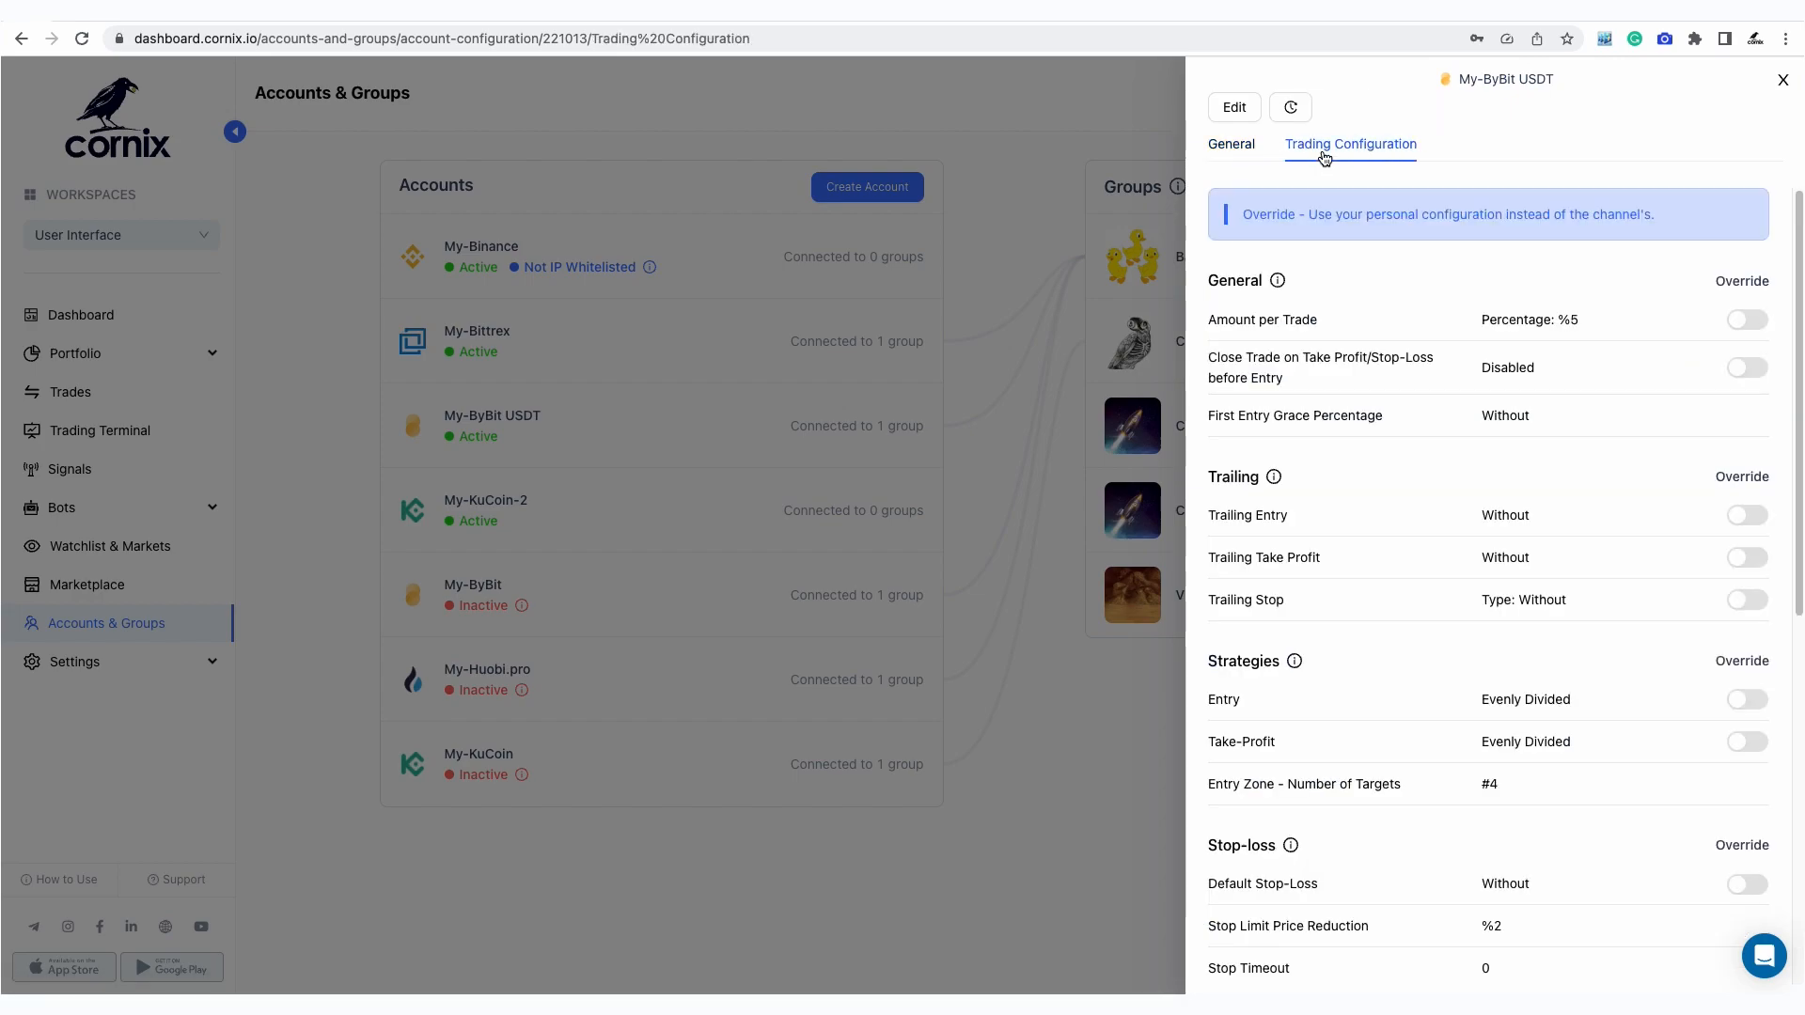
# - Save the trading configuration with Margin Position Mode on Hedge Mode, then close the account panel
pyautogui.click(1233, 107)
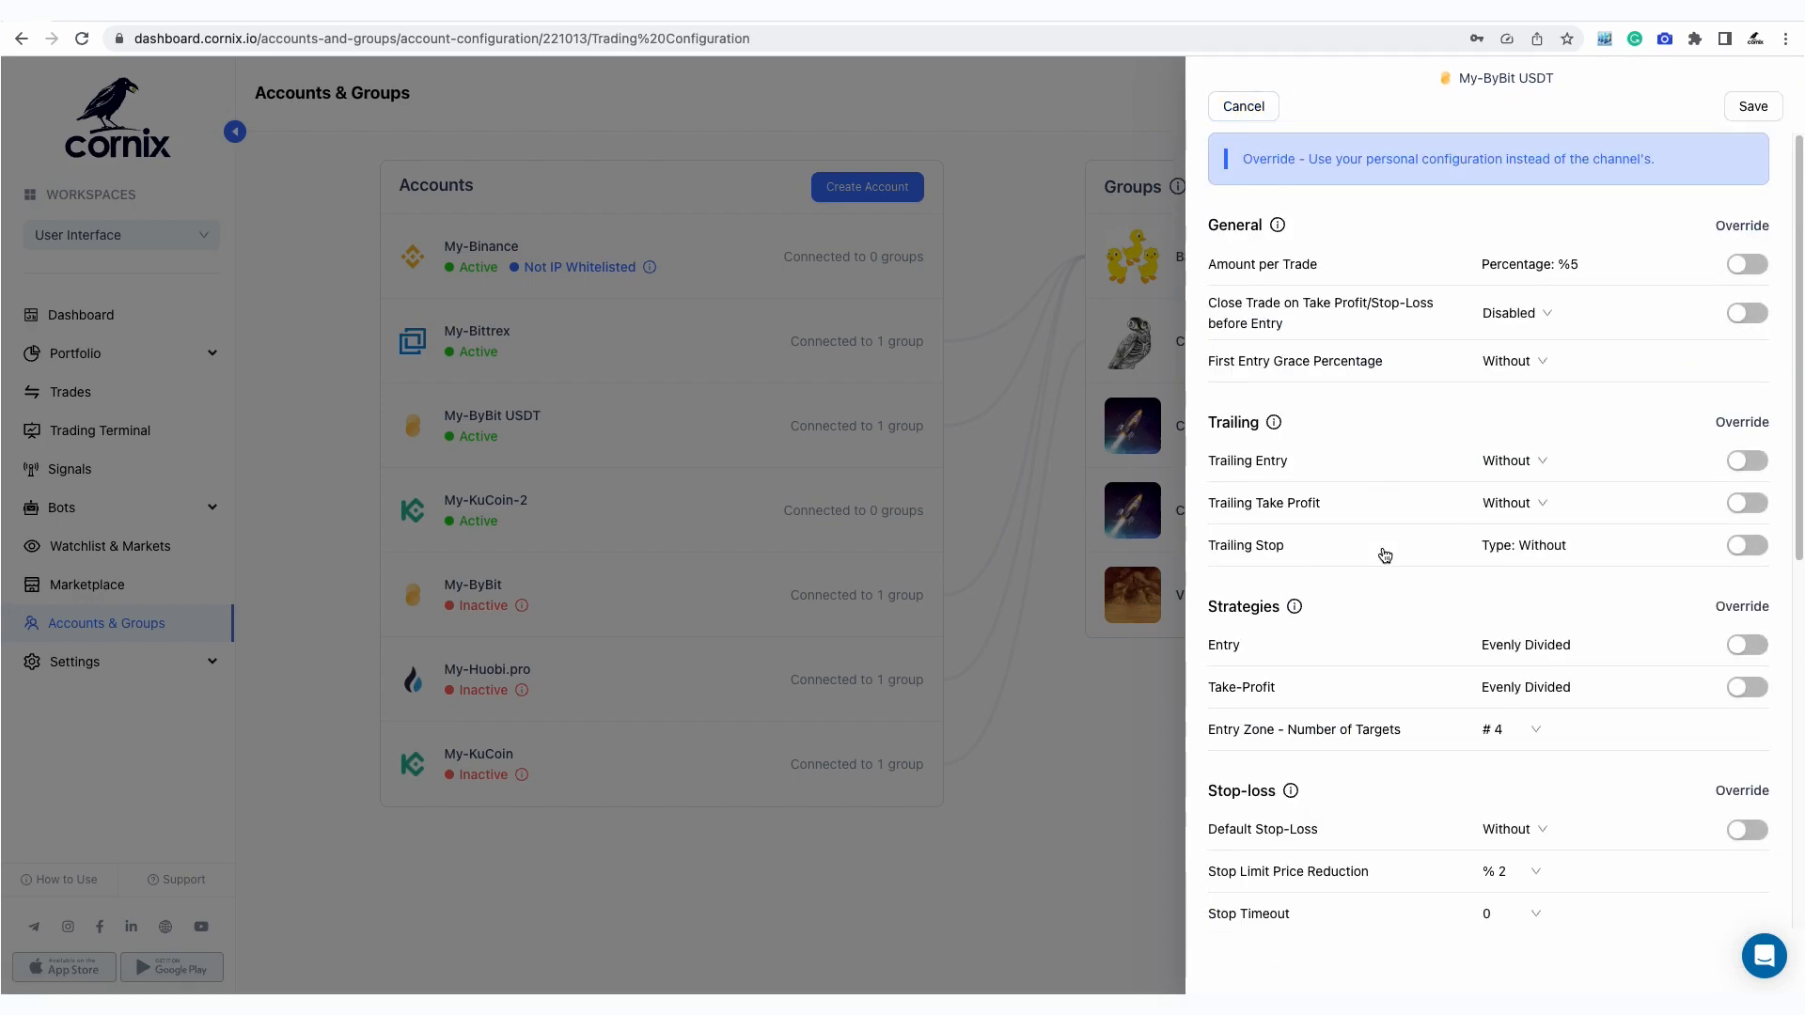
pyautogui.scroll(-3)
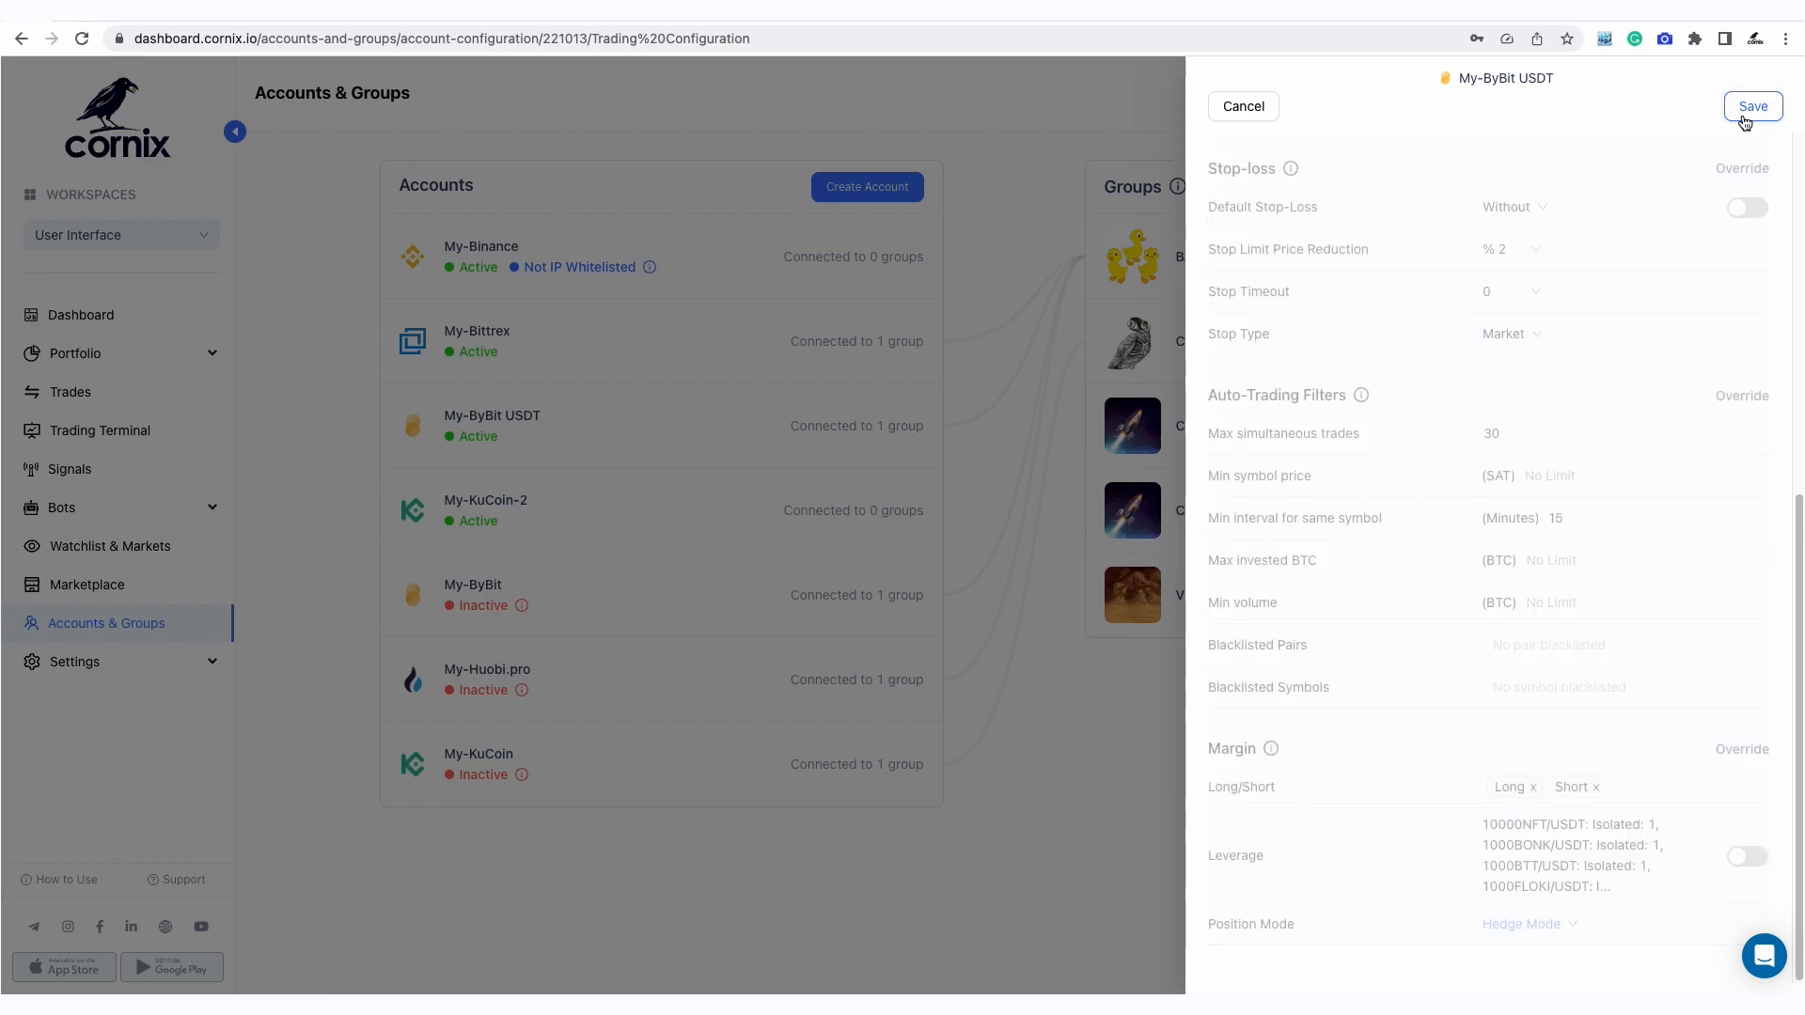
pyautogui.click(1750, 107)
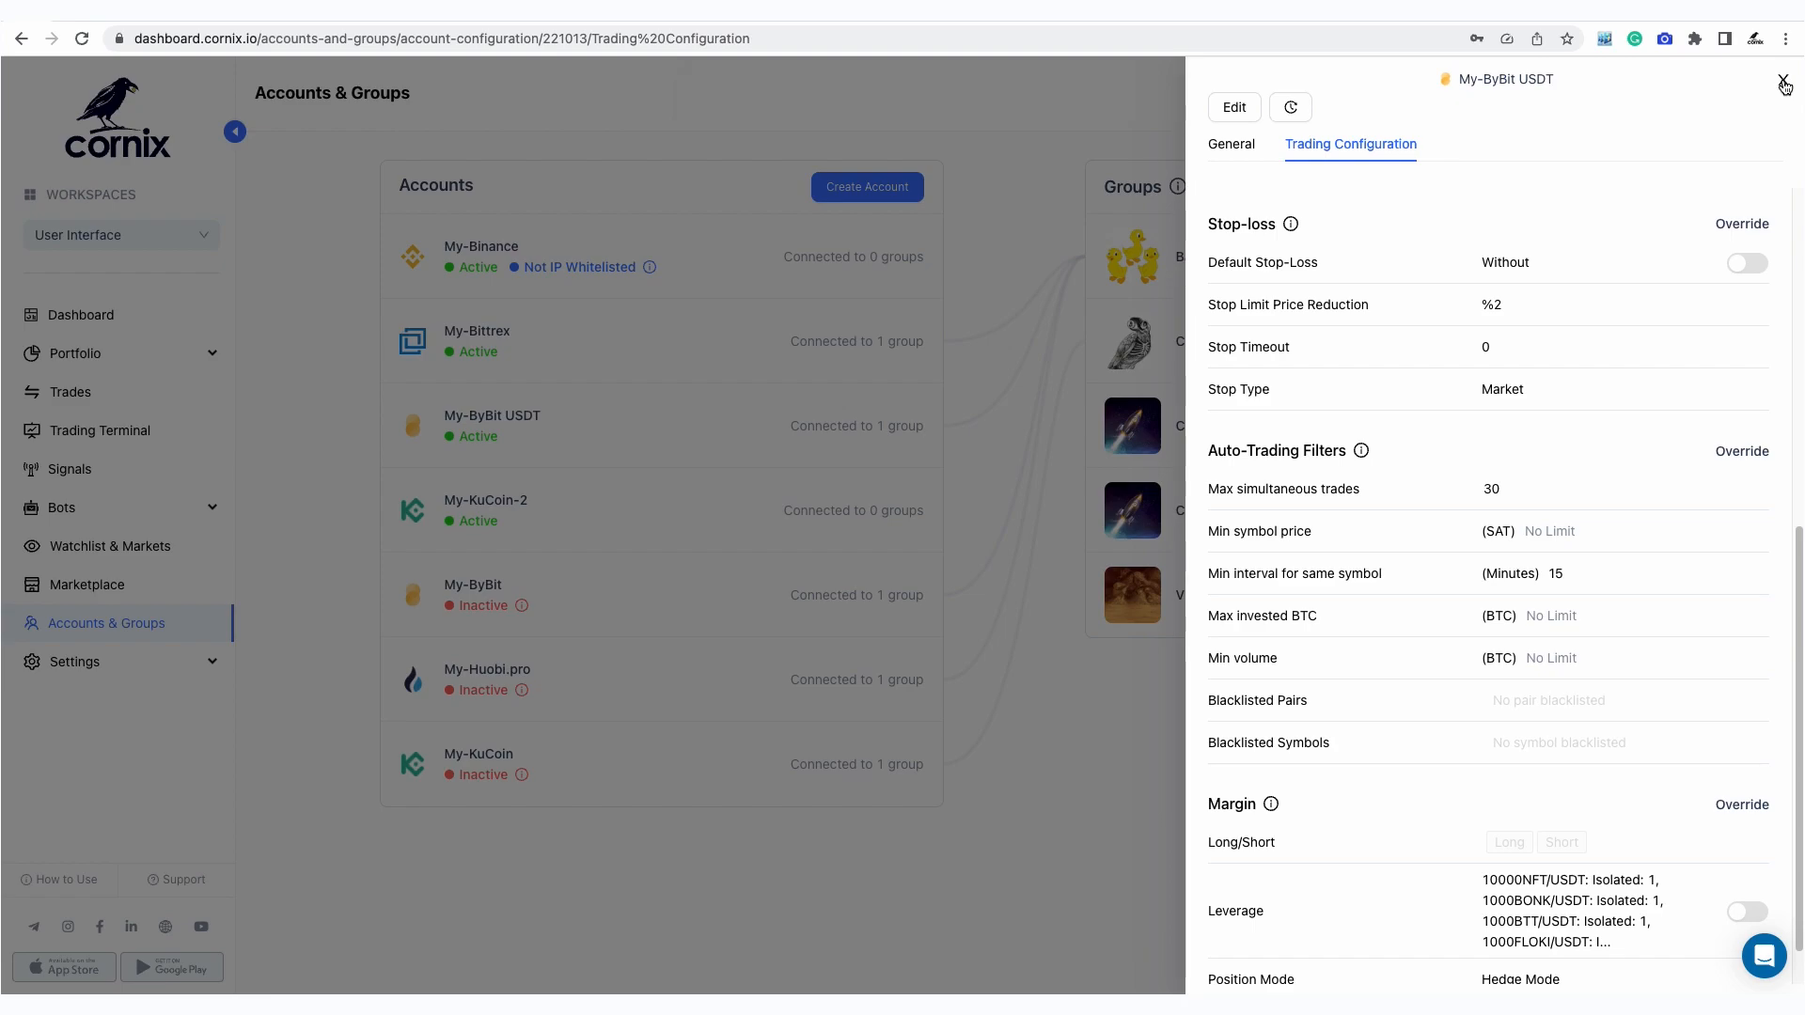
pyautogui.click(1784, 83)
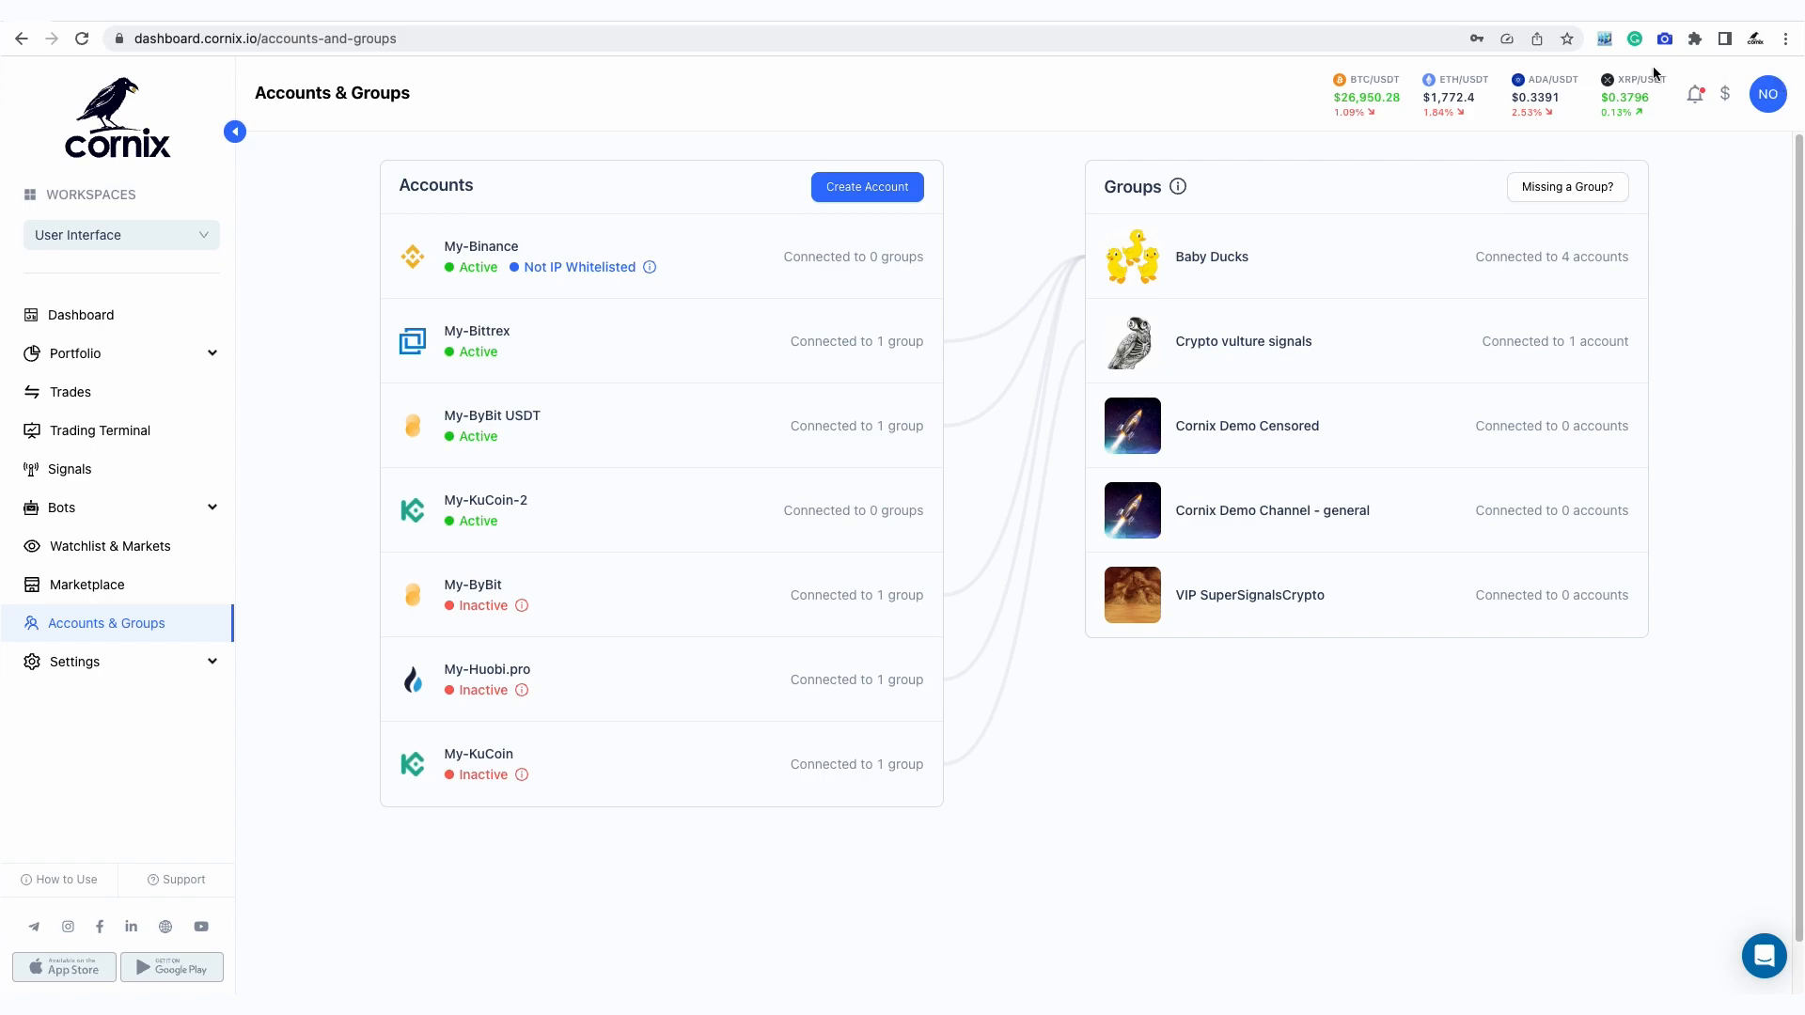
pyautogui.moveTo(1292, 88)
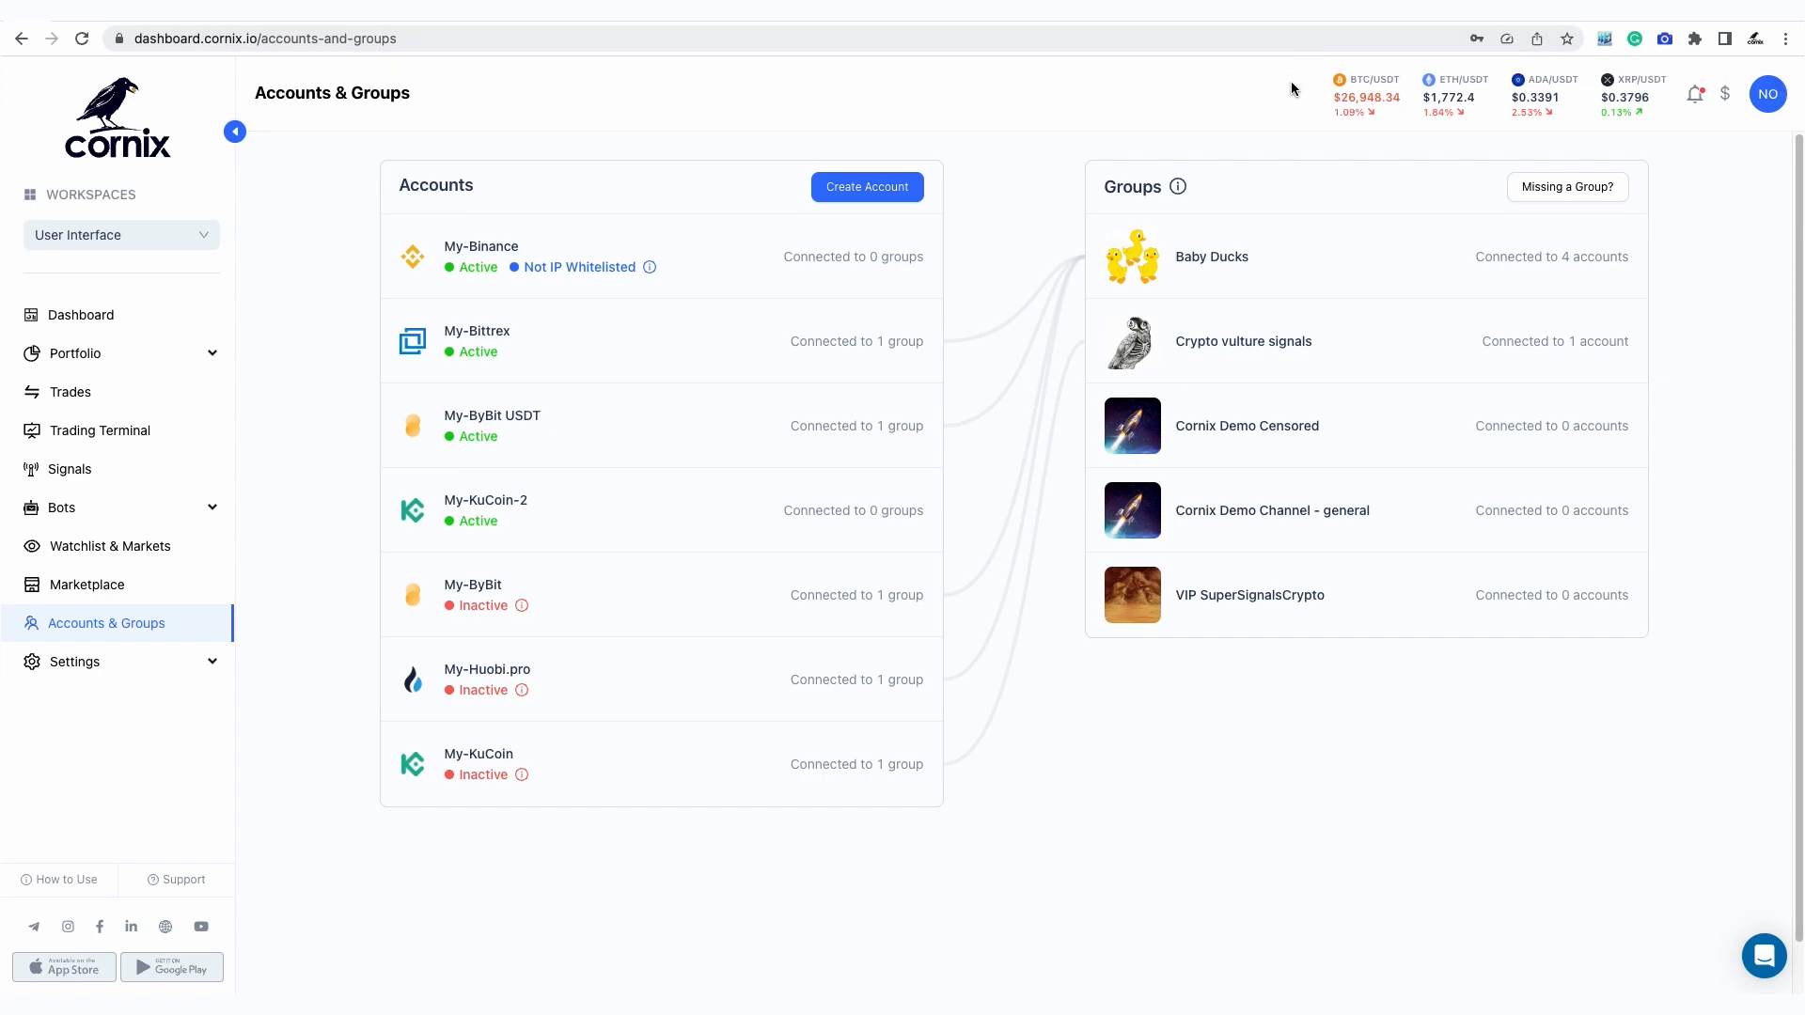